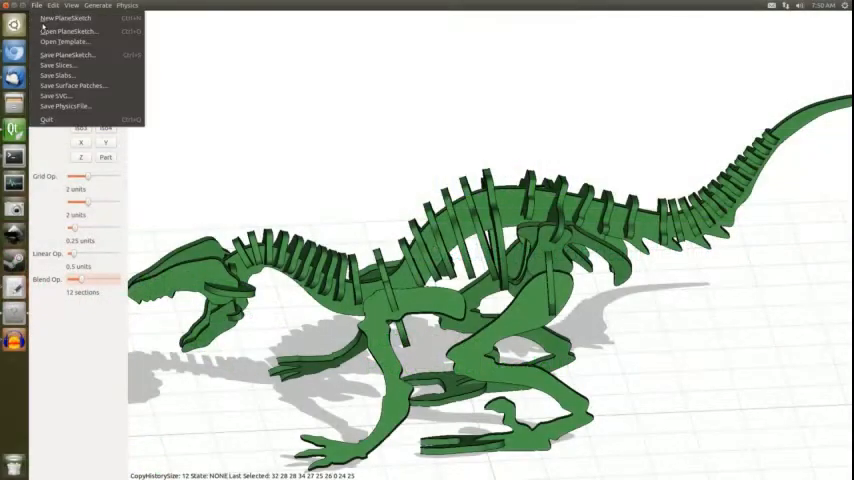
Start a new empty sketch from the File menu, replacing the earlier model.
left_click(60, 18)
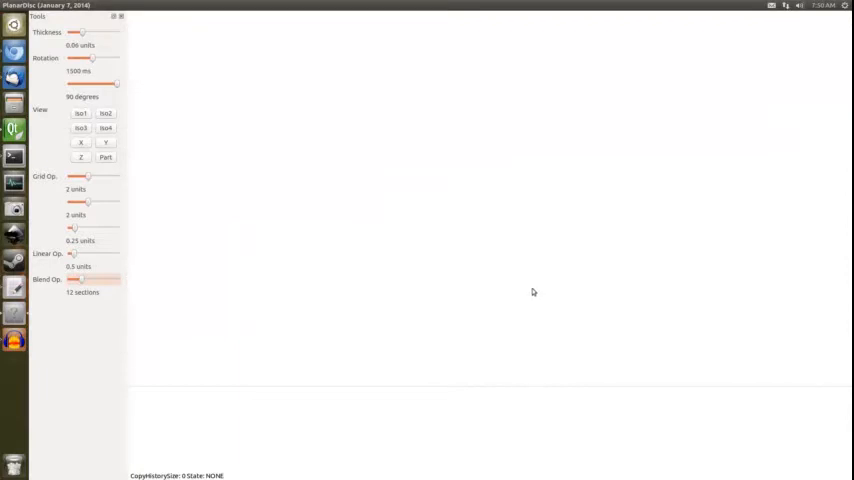
mouse_move(340, 312)
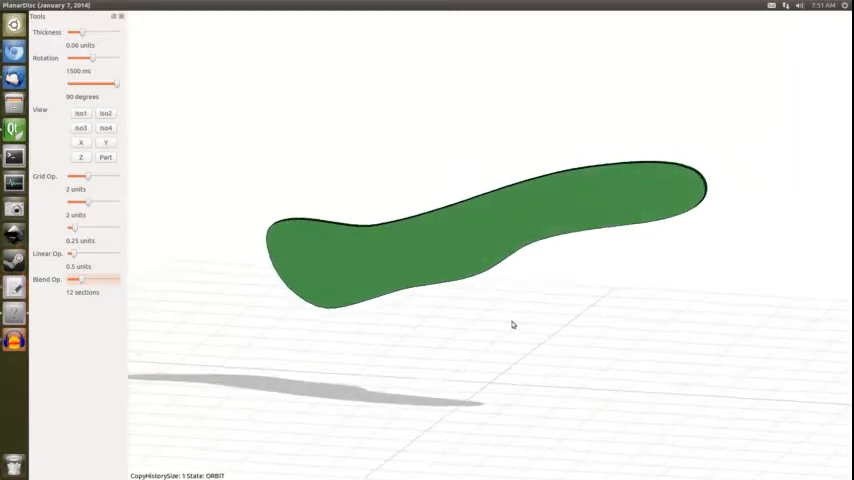
Draw a narrow upright section on the base's left end and adjust the Linear Op spacing slider.
left_click_drag(512, 324, 456, 216)
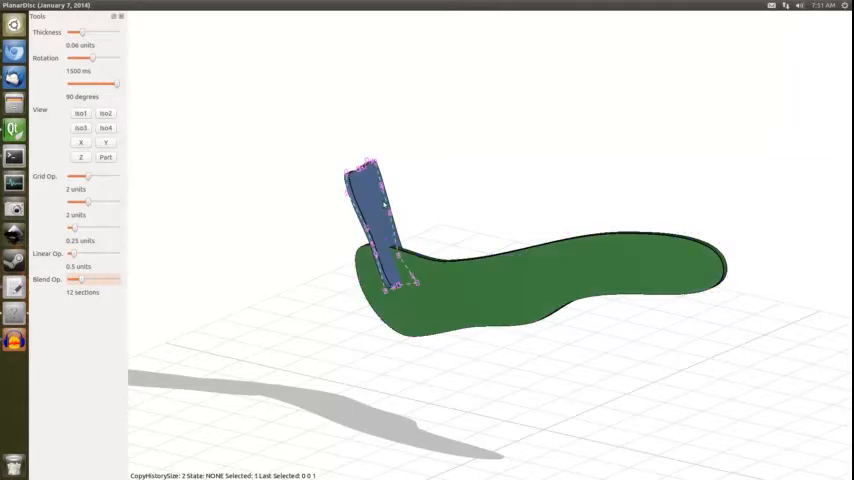
mouse_move(78, 254)
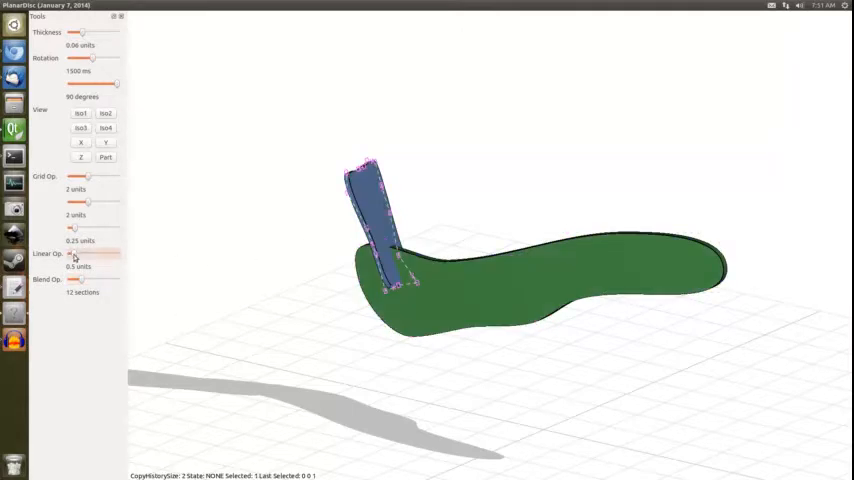
left_click_drag(72, 252, 118, 252)
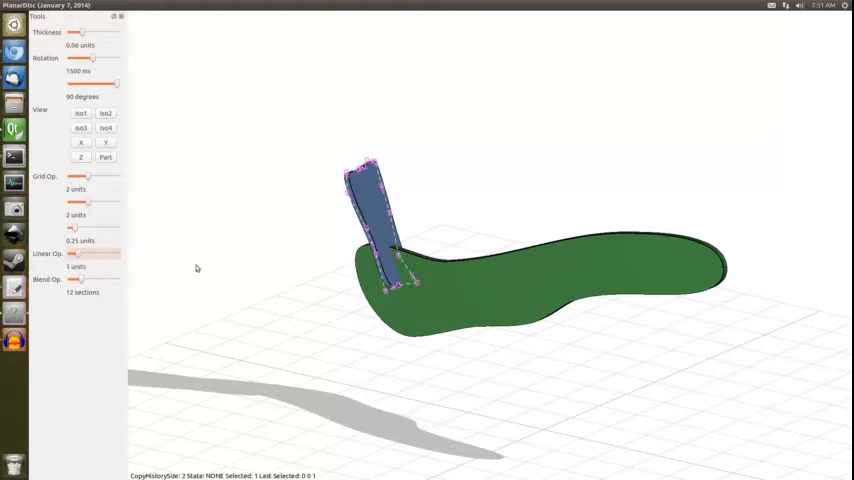
mouse_move(446, 268)
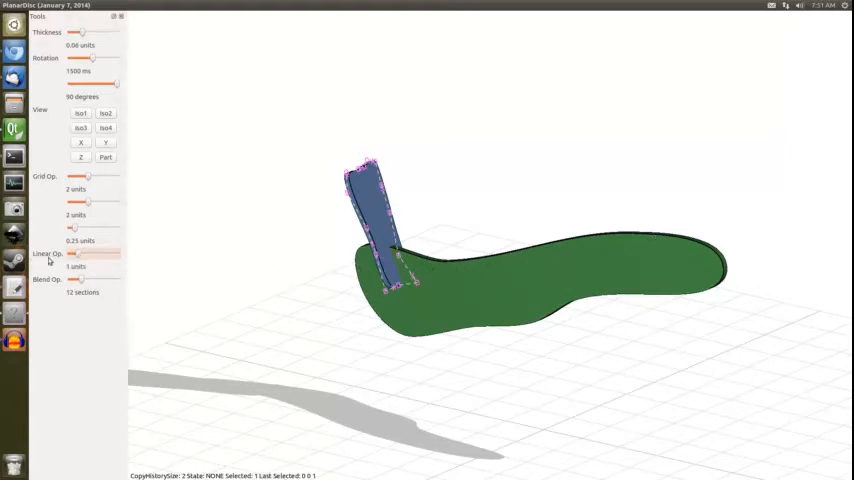
left_click_drag(76, 252, 76, 252)
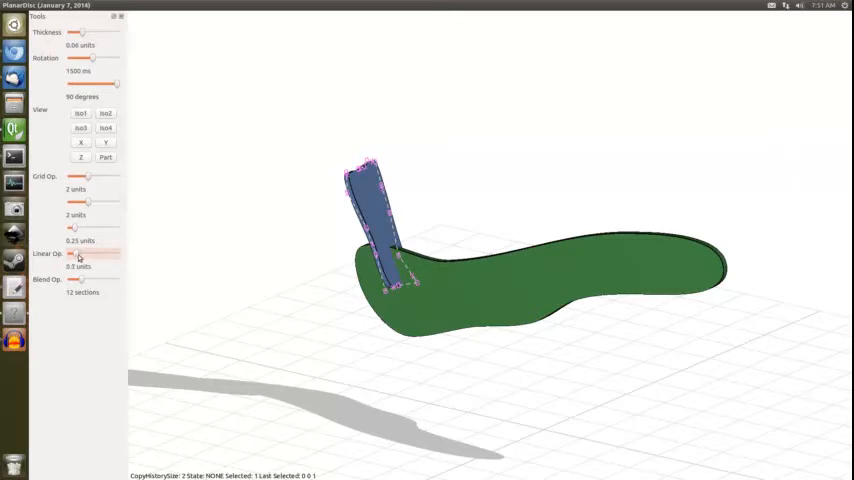
left_click_drag(72, 252, 88, 252)
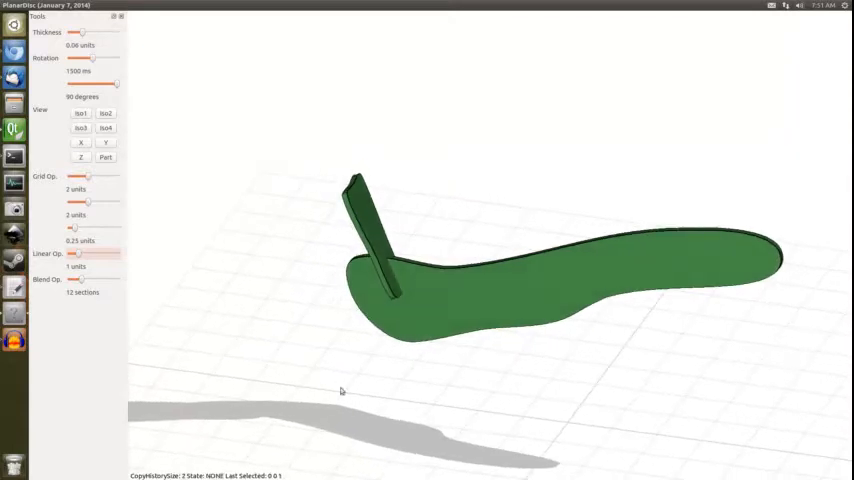
mouse_move(292, 380)
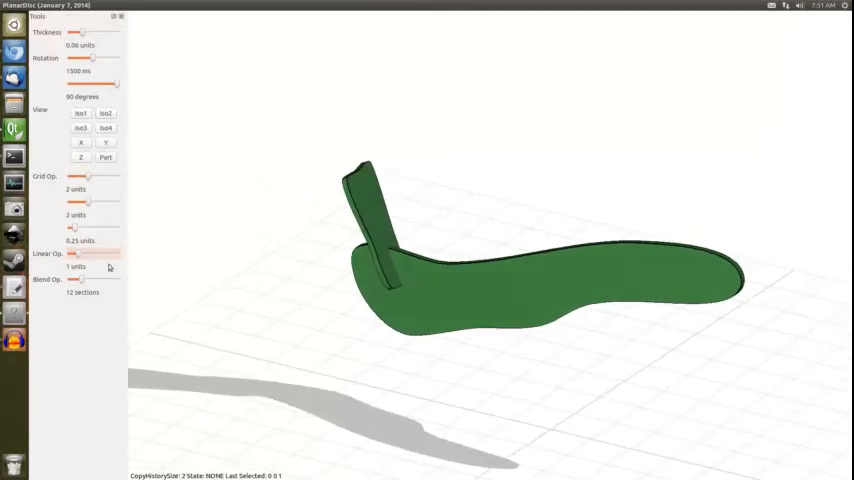
Generate Linear copies so about ten evenly spaced uprights fill the base, forming a comb.
left_click(96, 10)
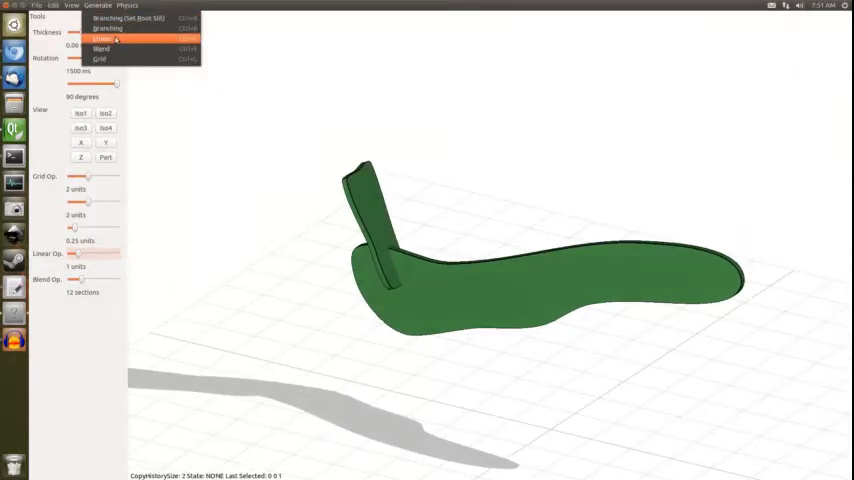
left_click(116, 38)
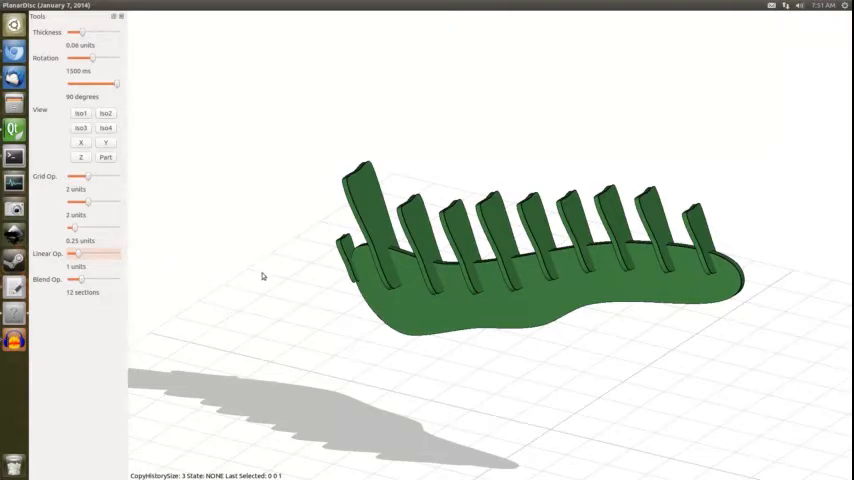
left_click_drag(264, 276, 260, 298)
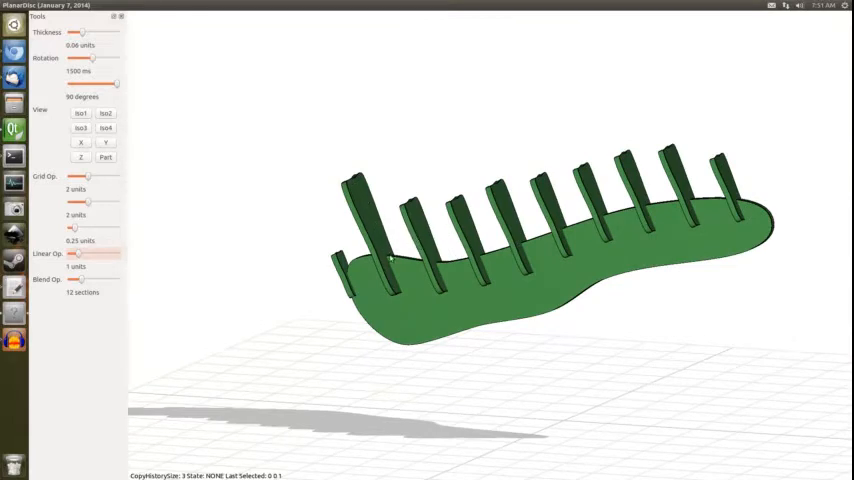
mouse_move(458, 324)
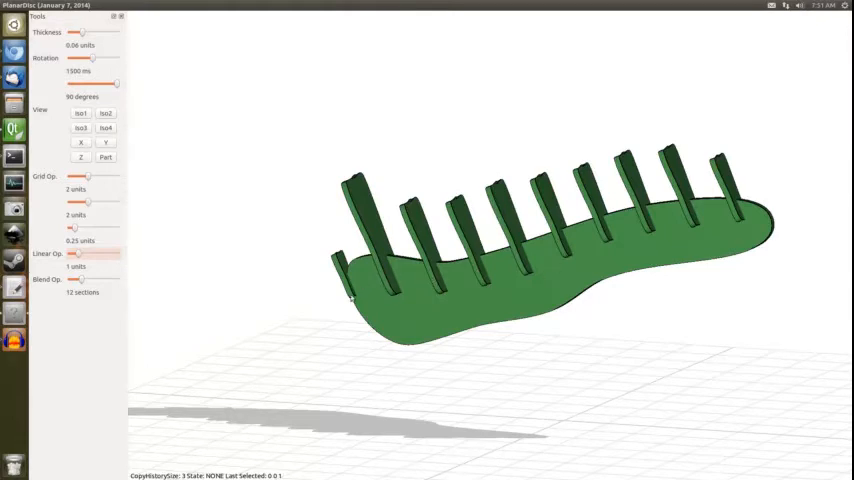
mouse_move(638, 318)
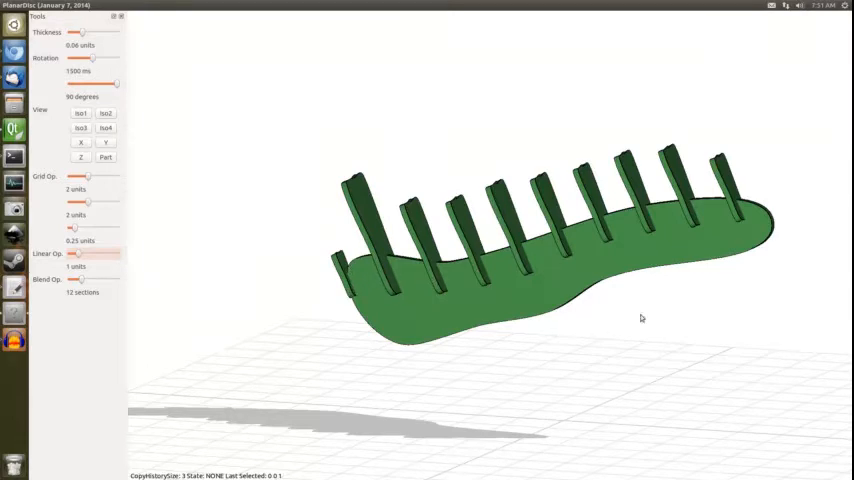
mouse_move(592, 246)
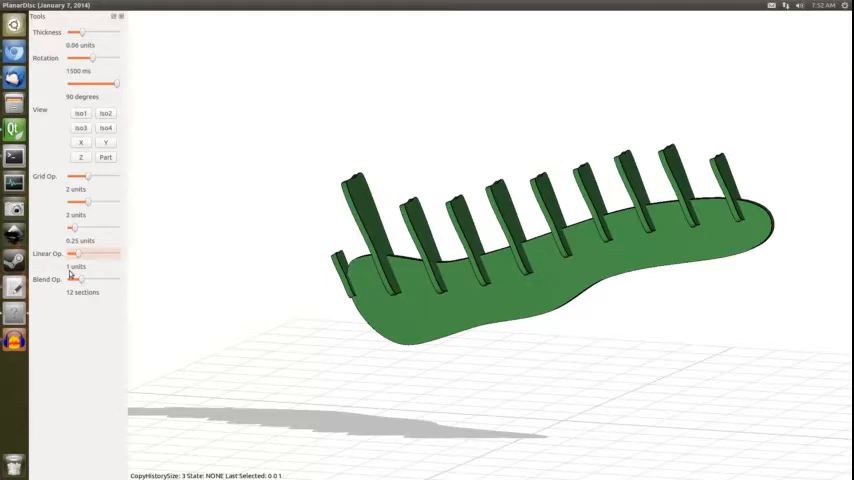
Select the leftmost upright as the source section for regenerating the copies.
left_click(368, 230)
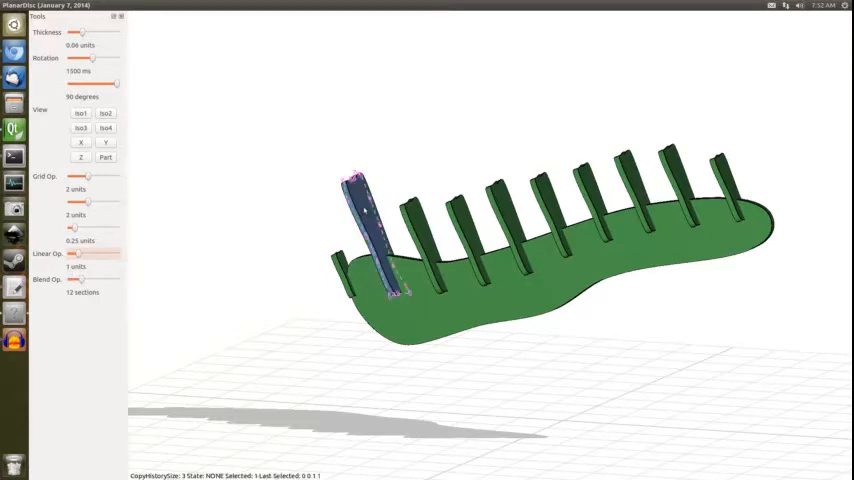
mouse_move(700, 160)
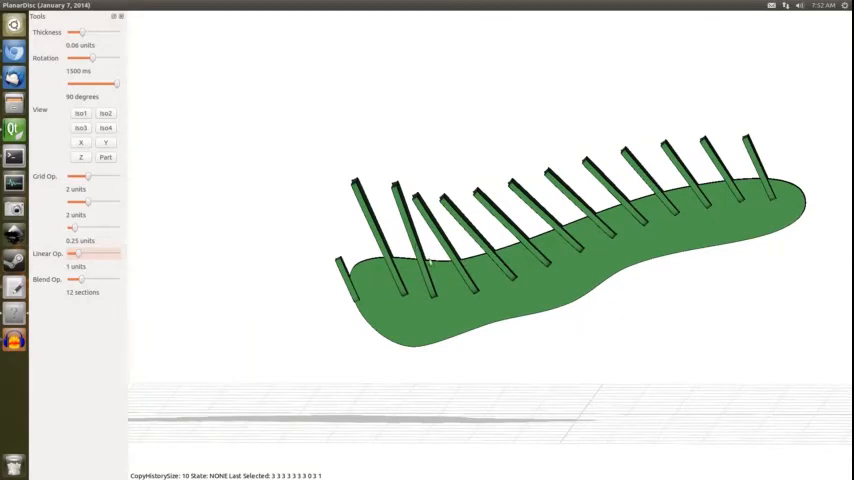
mouse_move(696, 184)
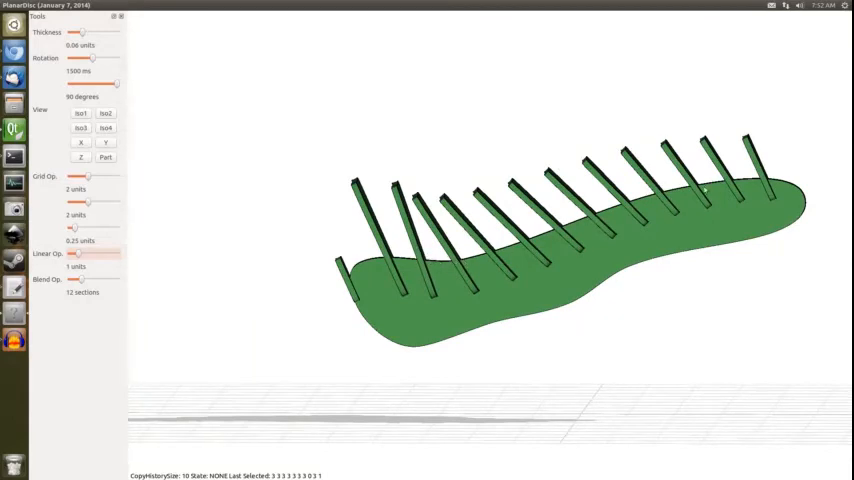
mouse_move(240, 202)
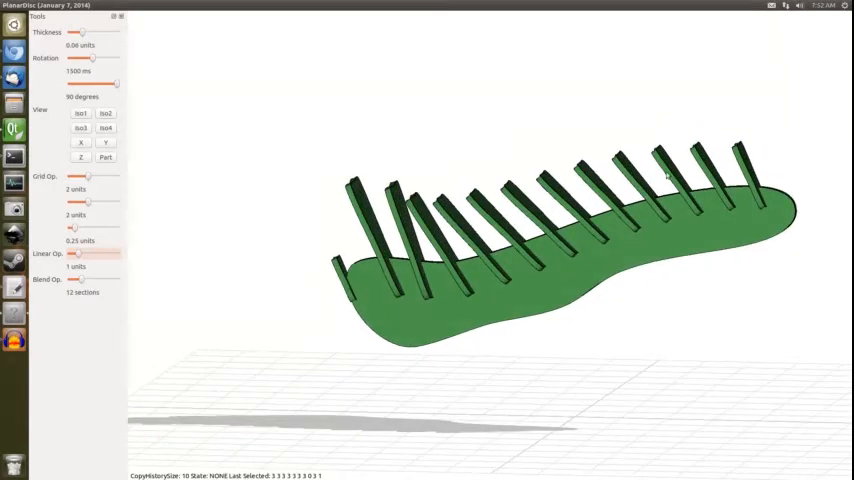
mouse_move(408, 164)
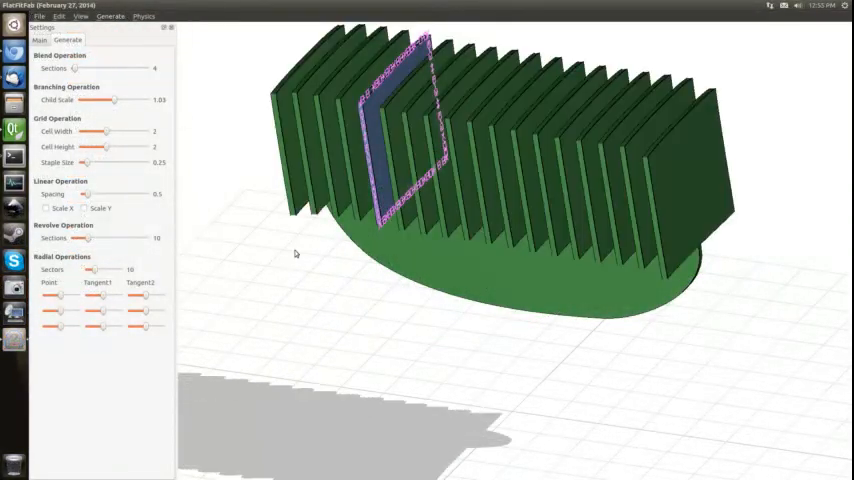
Widen the spacing between copies and enable Scale X and Scale Y for progressive scaling.
left_click_drag(296, 252, 308, 268)
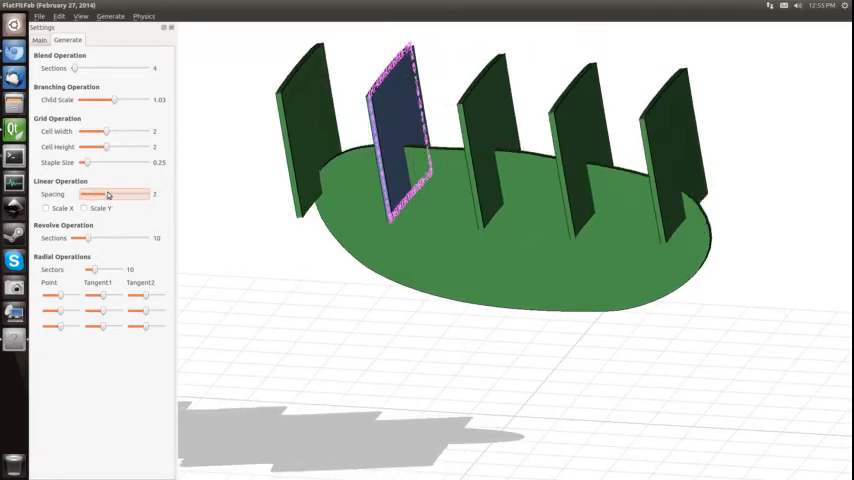
left_click_drag(108, 194, 88, 194)
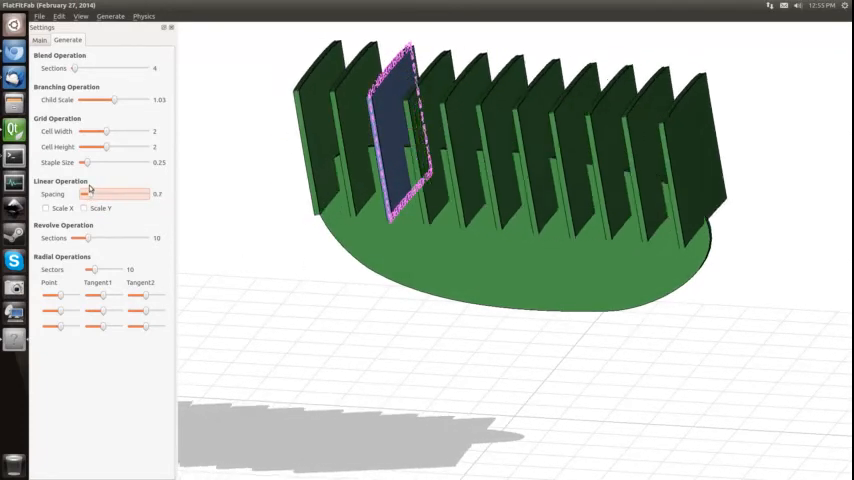
left_click_drag(90, 194, 120, 194)
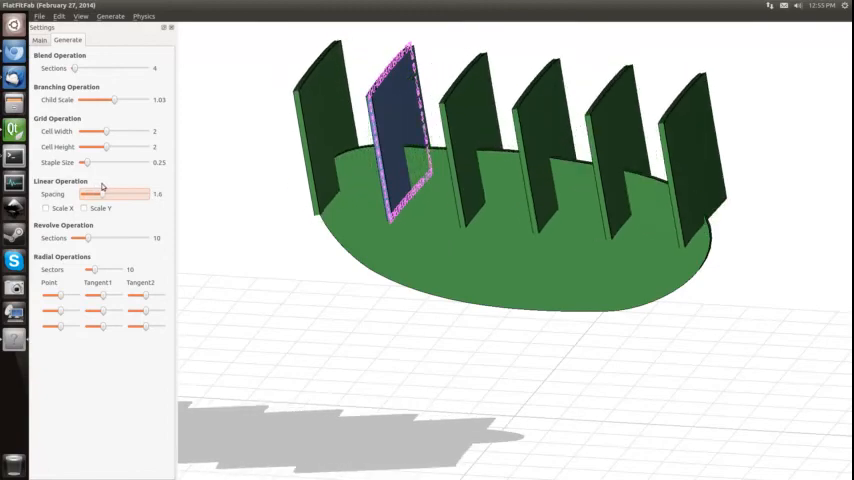
left_click(46, 208)
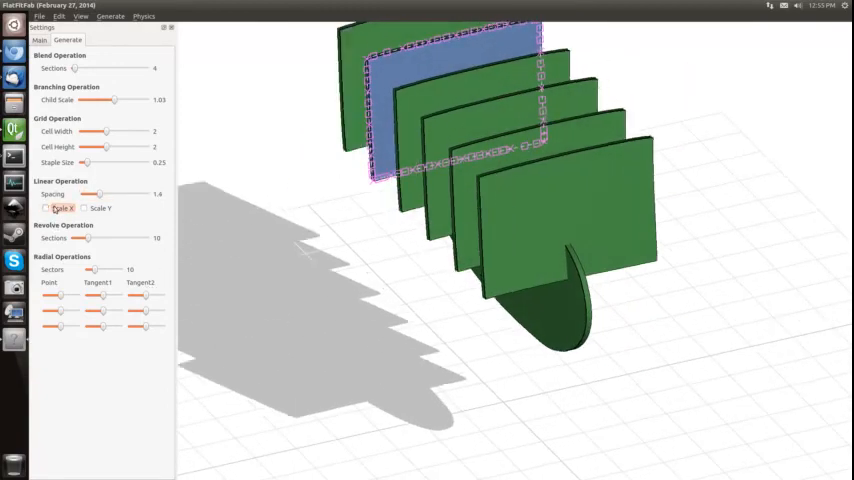
left_click(84, 208)
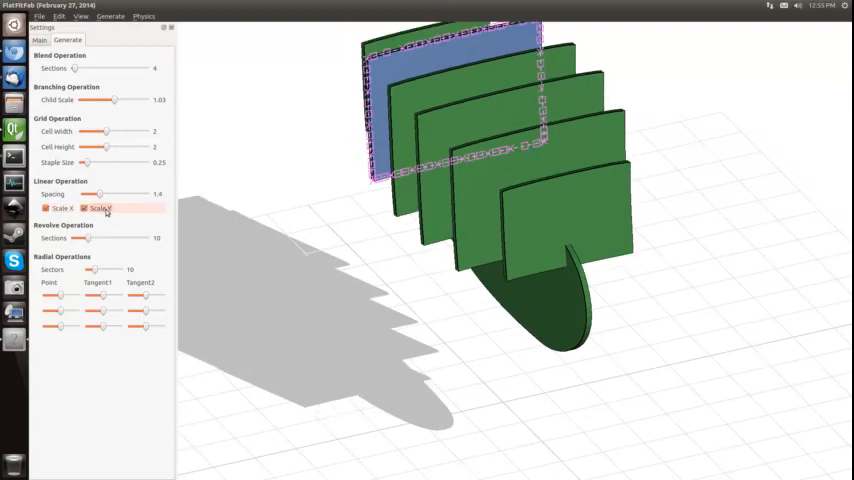